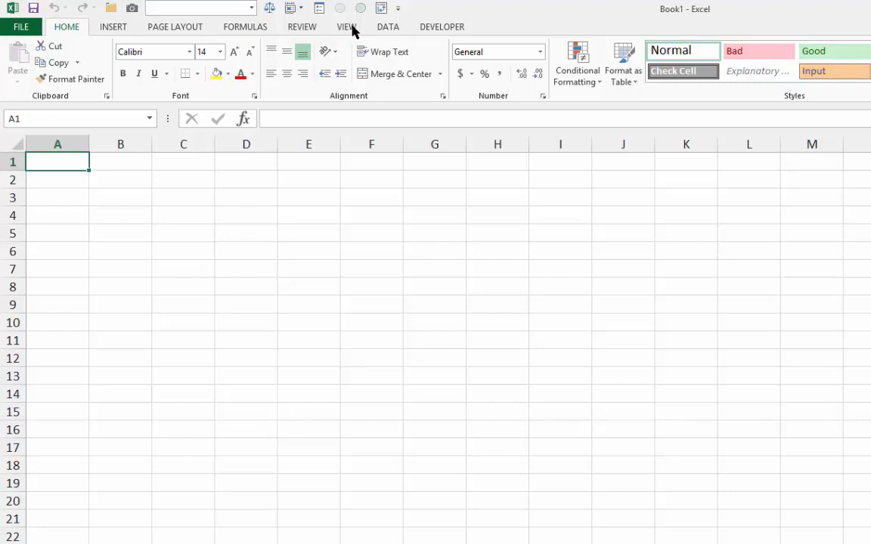
Show the View ribbon commands and open the Macros dropdown
{"action": "left_click", "coordinate": [347, 27]}
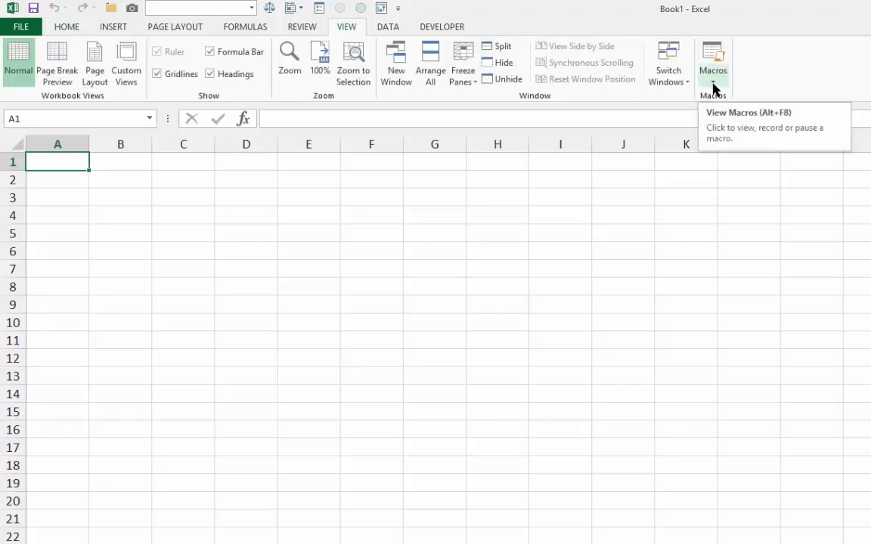
{"action": "left_click", "coordinate": [712, 64]}
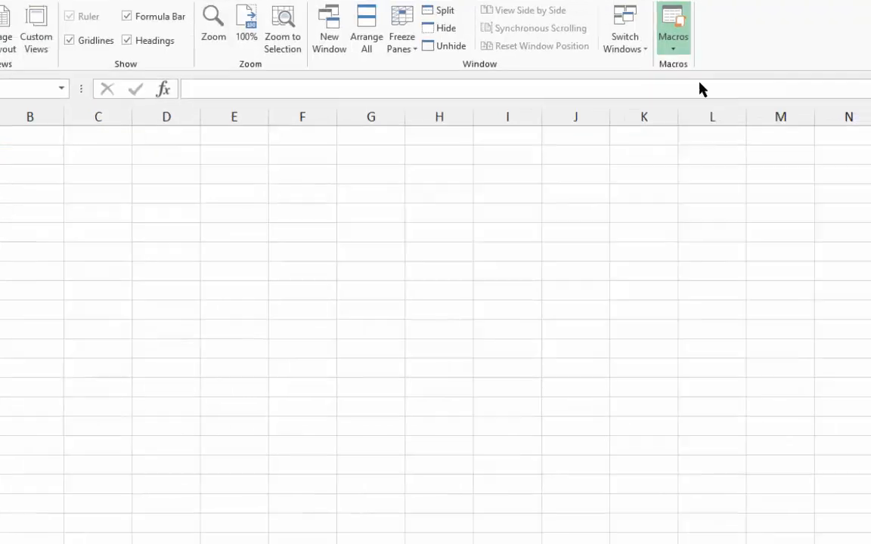
Record macro PrintHeaderandFooter in the Personal Macro Workbook with a header-and-footer description
{"action": "left_click", "coordinate": [672, 30]}
{"action": "type", "text": "This macro adds a custom printer header and footer to any workbook."}
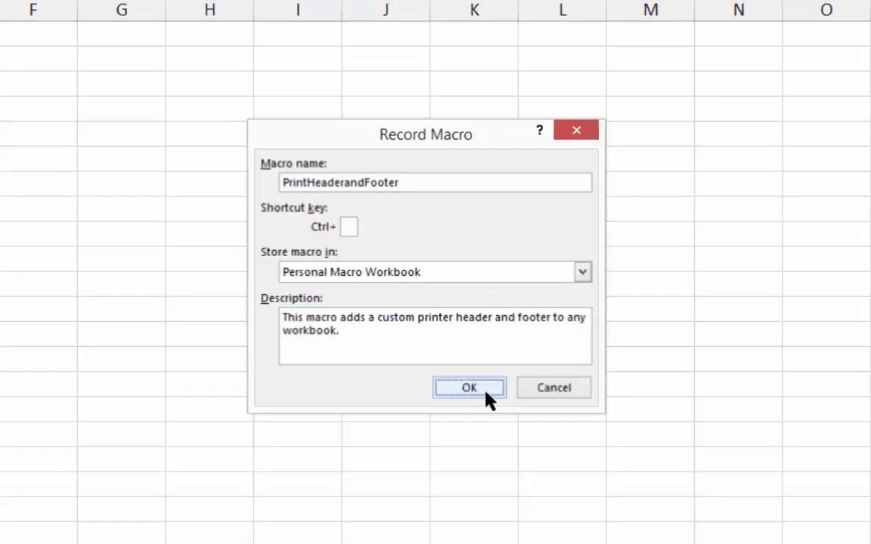
{"action": "left_click", "coordinate": [469, 387]}
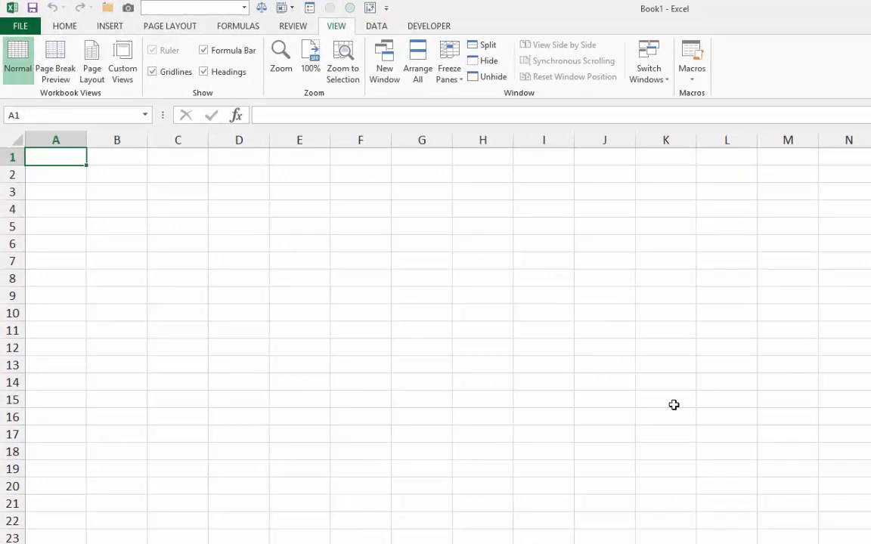
{"action": "mouse_move", "coordinate": [671, 394]}
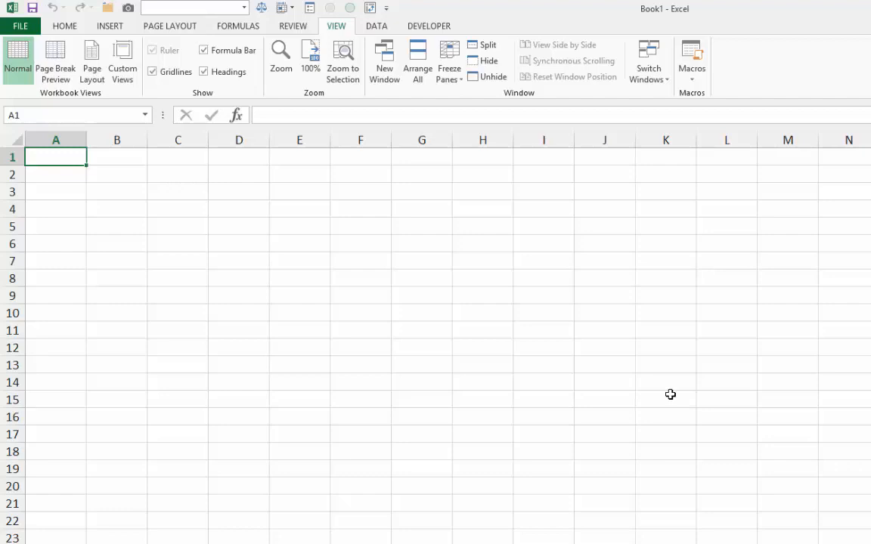
Open Page Setup from Page Layout to its Header/Footer settings
{"action": "left_click", "coordinate": [170, 25]}
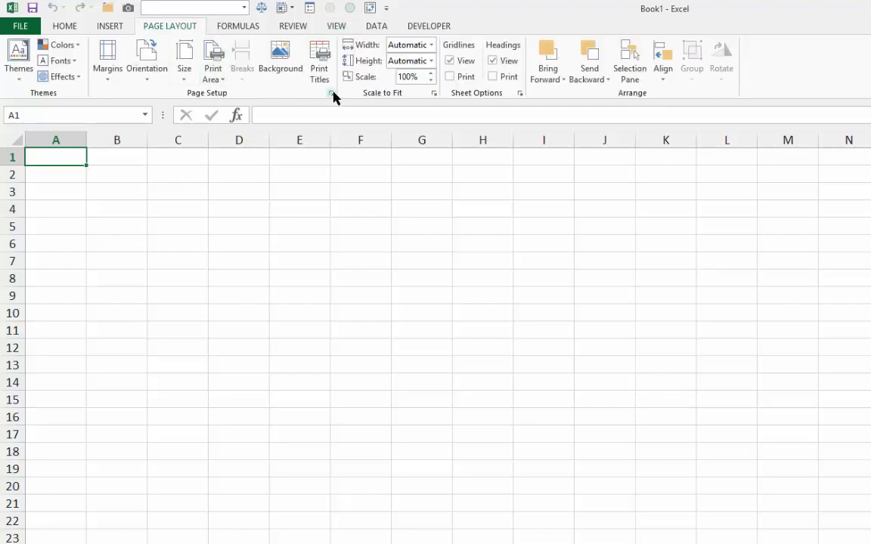
{"action": "left_click", "coordinate": [331, 92]}
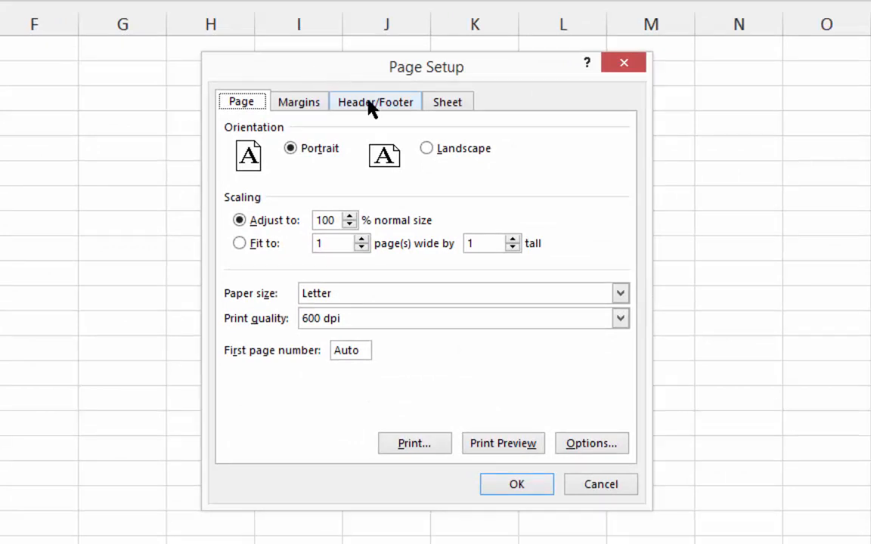
{"action": "left_click", "coordinate": [374, 101]}
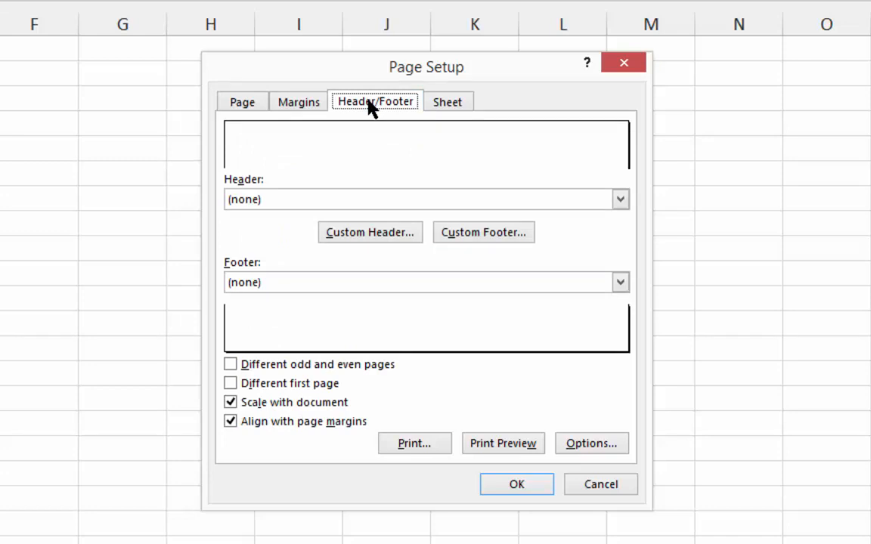
Build a custom header with Page of Pages on the left and date and time on the right
{"action": "left_click", "coordinate": [369, 232]}
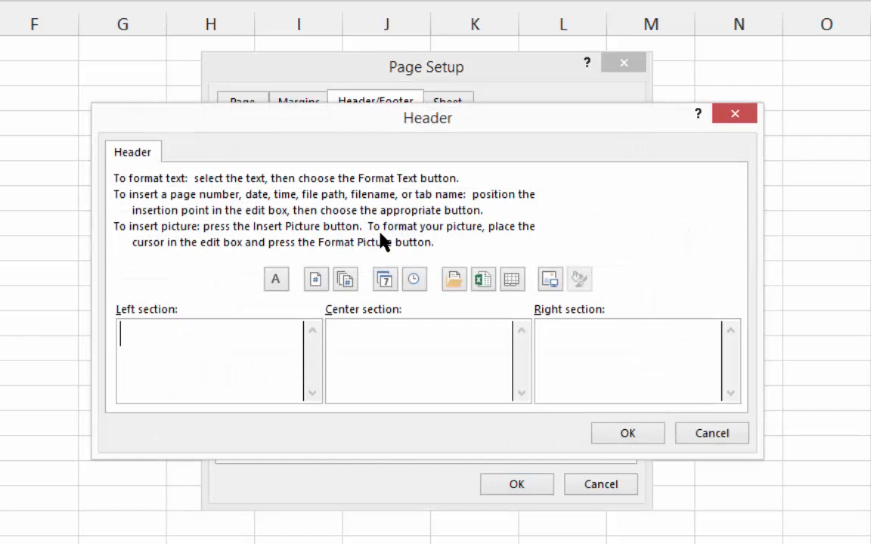
{"action": "left_click", "coordinate": [414, 279]}
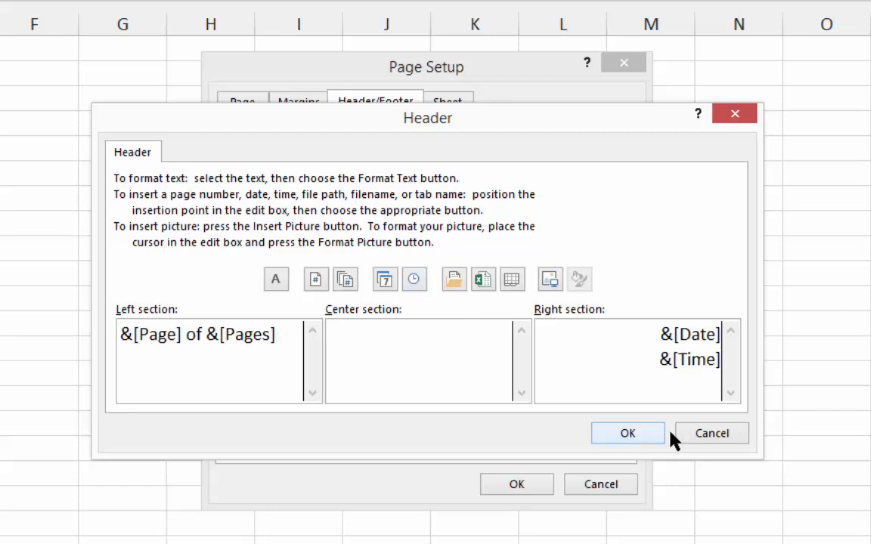
{"action": "left_click", "coordinate": [627, 433]}
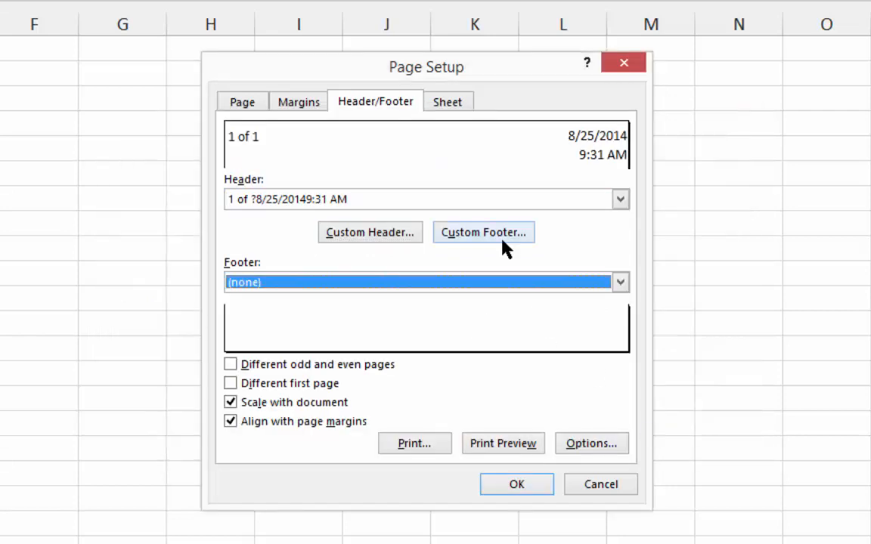
Add a footer with path and file left, 'K2 Enterprises, All Rights Reserved' right, and apply
{"action": "left_click", "coordinate": [483, 232]}
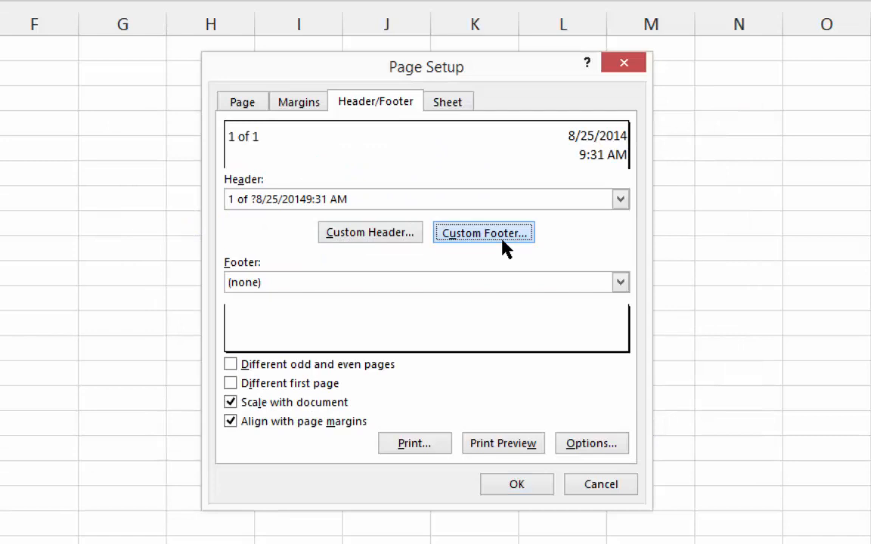
{"action": "left_click", "coordinate": [483, 232]}
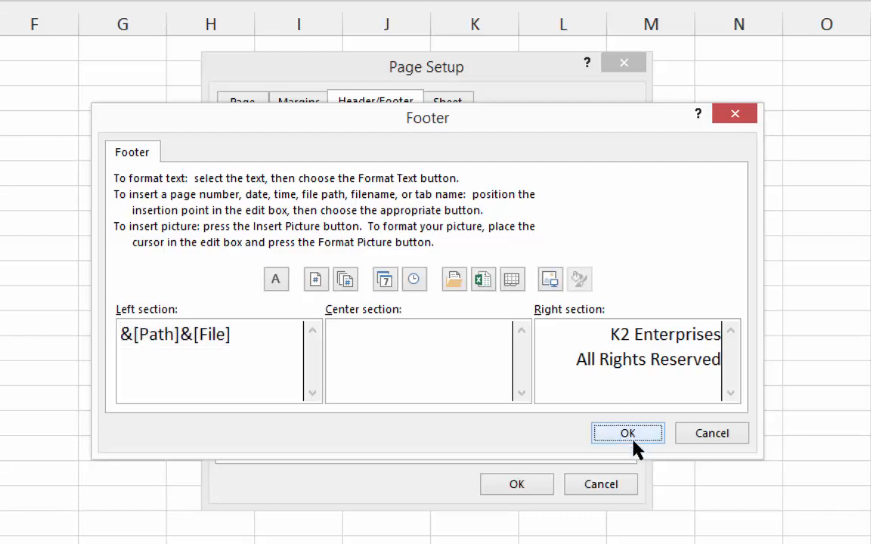
{"action": "left_click", "coordinate": [627, 433]}
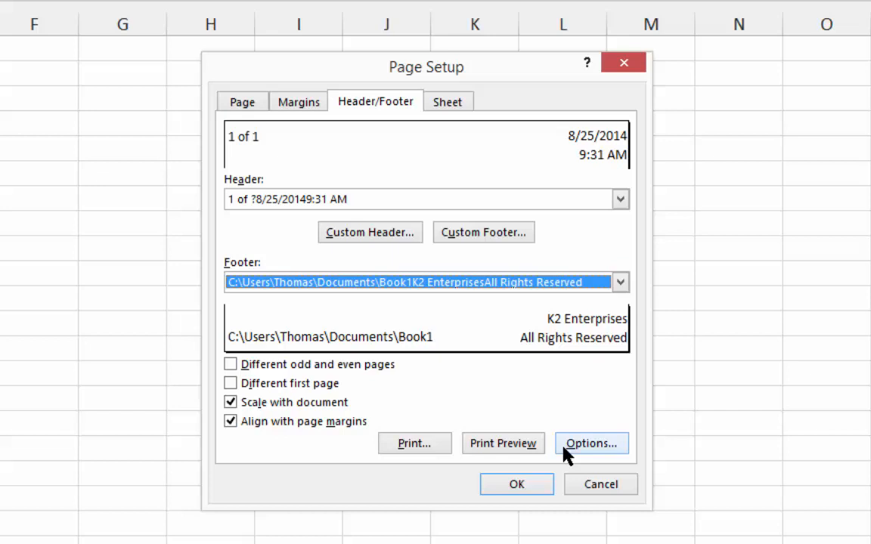
{"action": "left_click", "coordinate": [516, 483]}
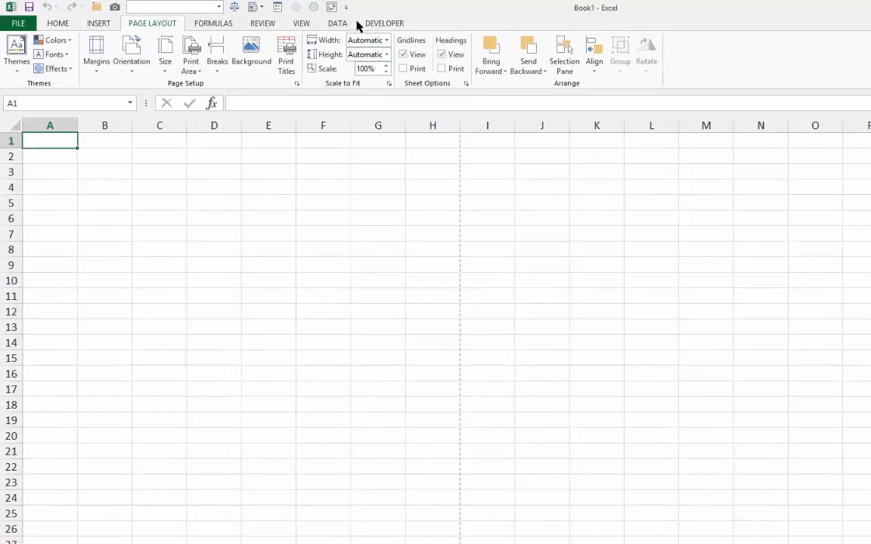
Stop recording the PrintHeaderandFooter macro from View > Macros
{"action": "left_click", "coordinate": [301, 22]}
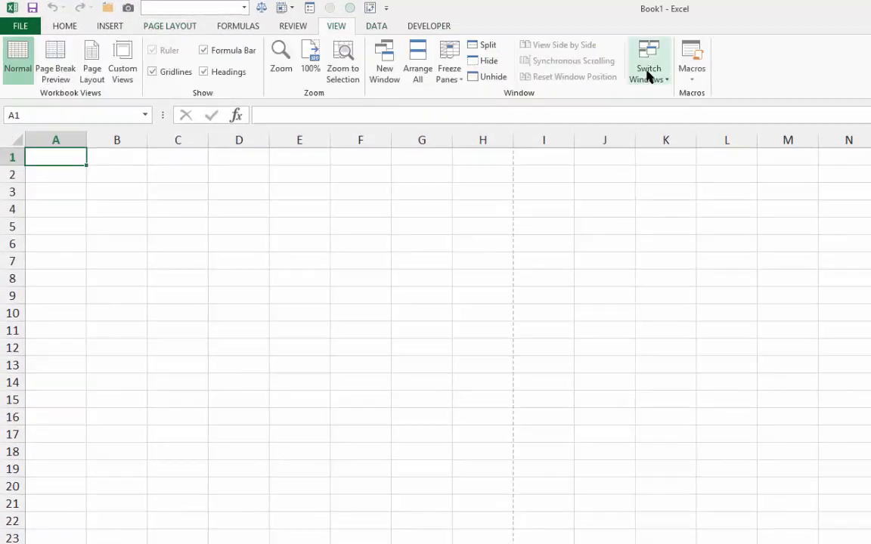
{"action": "mouse_move", "coordinate": [692, 75]}
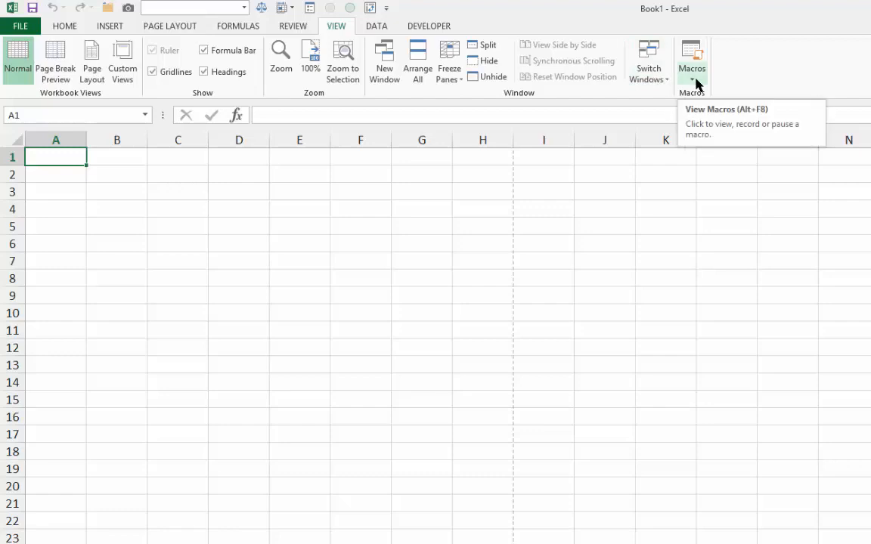
{"action": "left_click", "coordinate": [691, 79]}
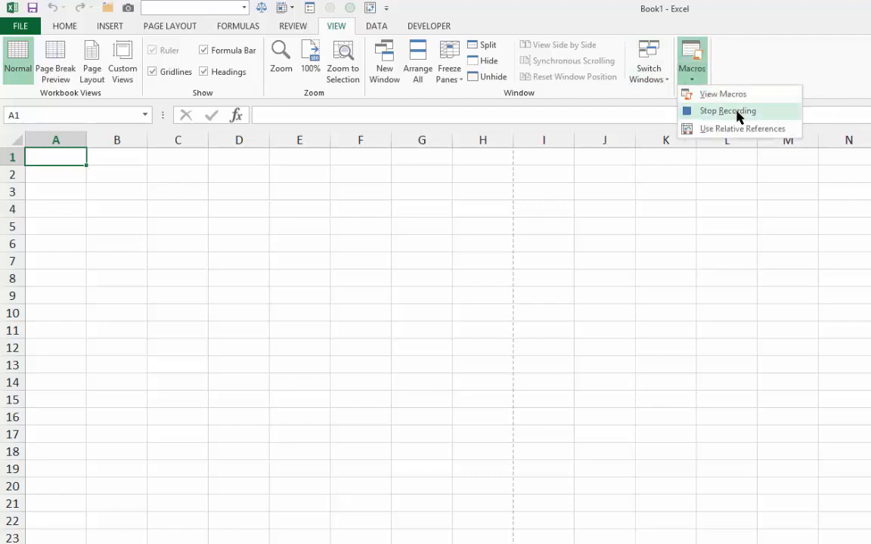
{"action": "left_click", "coordinate": [727, 110]}
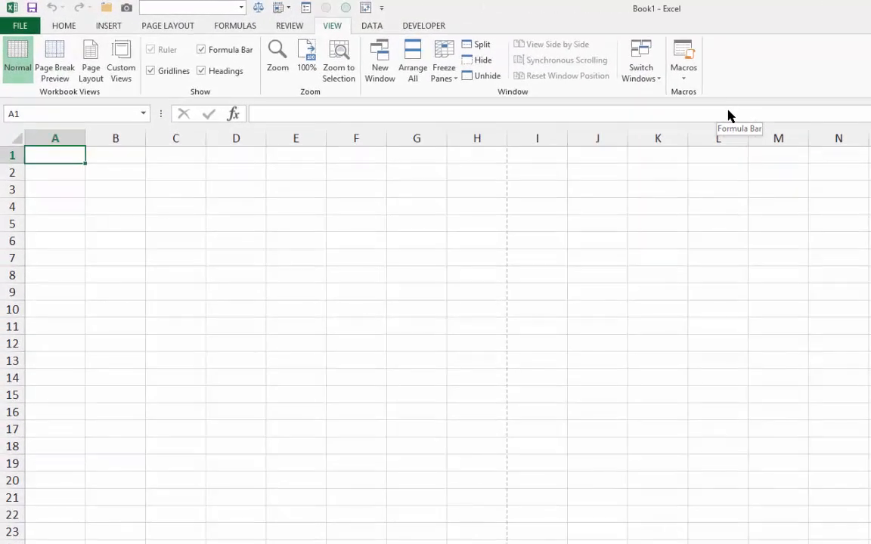
Run PERSONAL.XLSB!PrintHeaderandFooter from the View Macros list on the blank workbook
{"action": "left_click", "coordinate": [683, 61]}
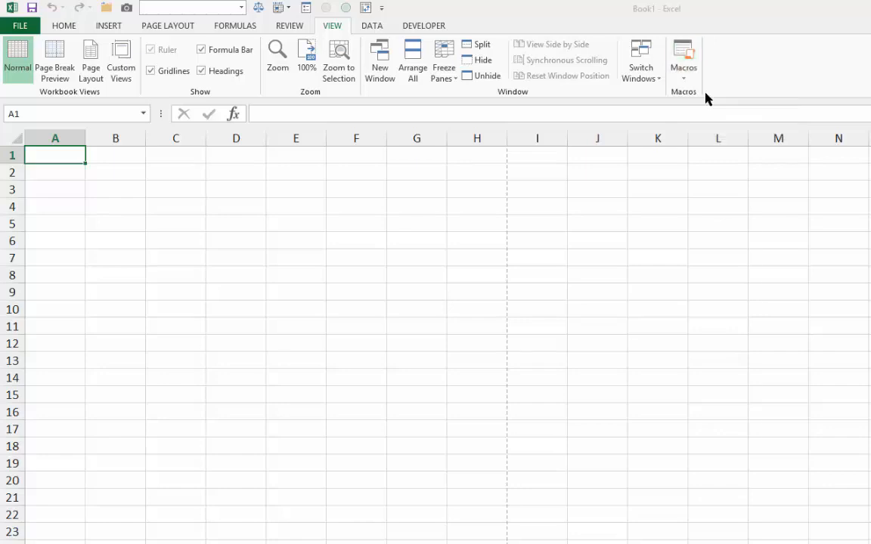
{"action": "left_click", "coordinate": [682, 61]}
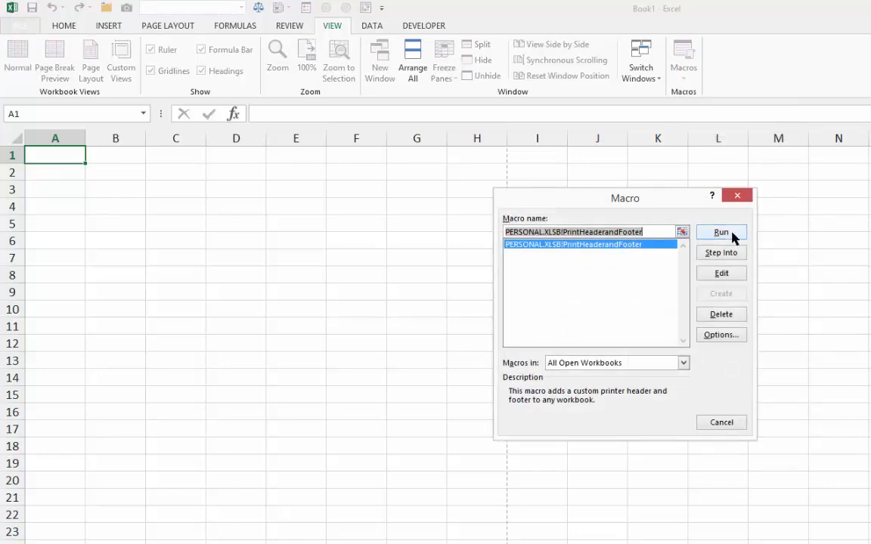
{"action": "left_click", "coordinate": [720, 232]}
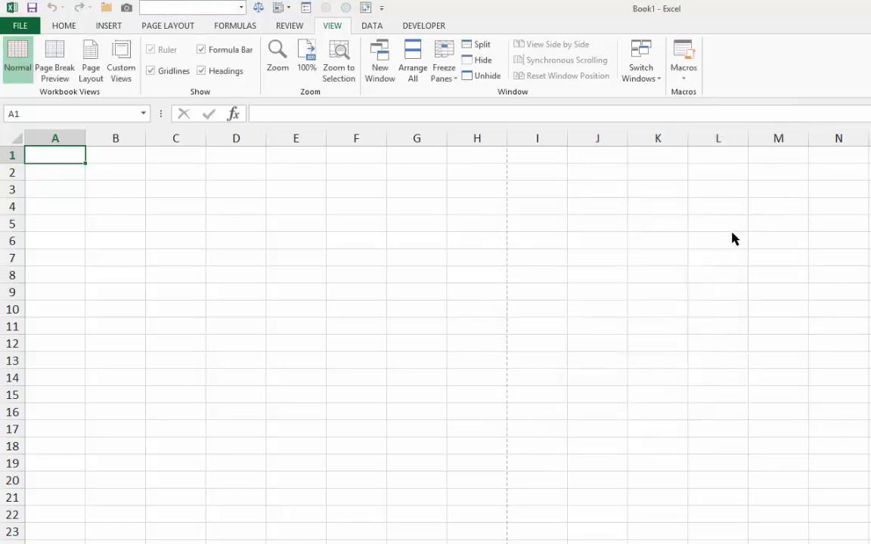
{"action": "mouse_move", "coordinate": [174, 38]}
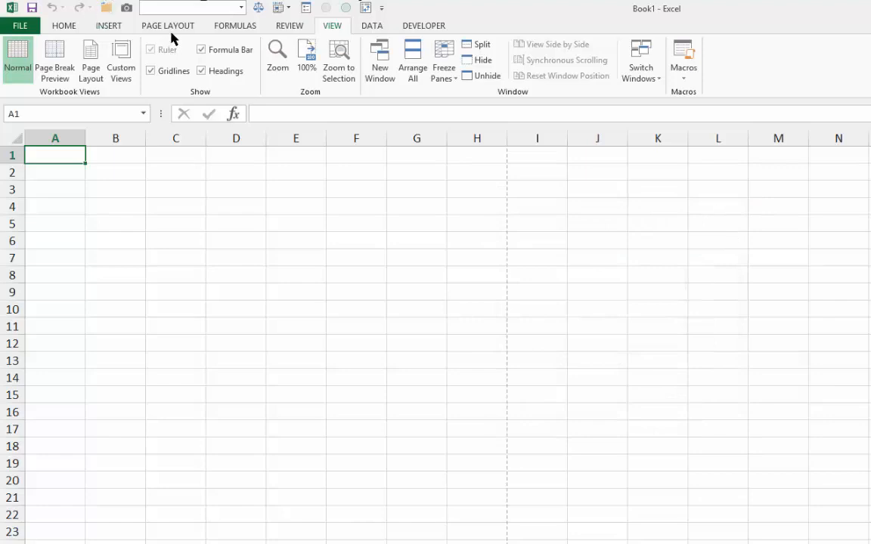
Open Page Setup's Header/Footer settings to verify the macro-applied header and footer
{"action": "left_click", "coordinate": [168, 25]}
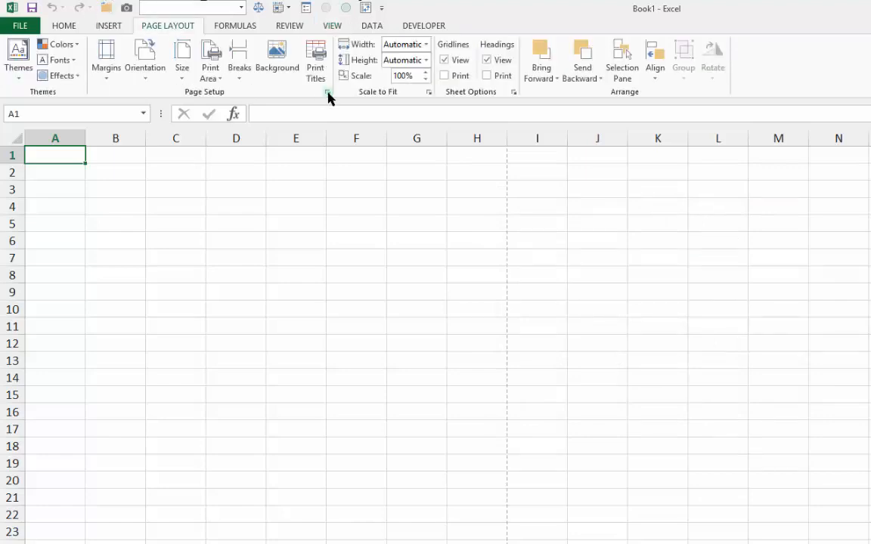
{"action": "left_click", "coordinate": [327, 91]}
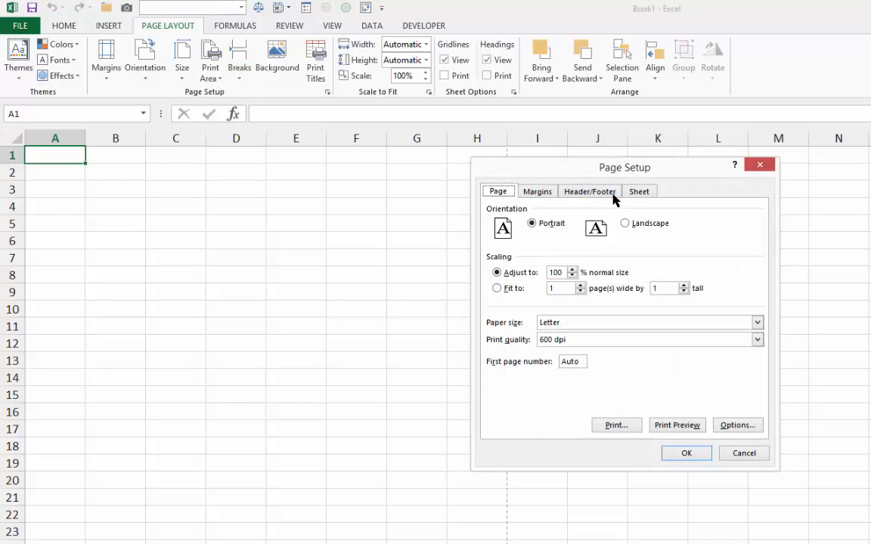
{"action": "left_click", "coordinate": [588, 190]}
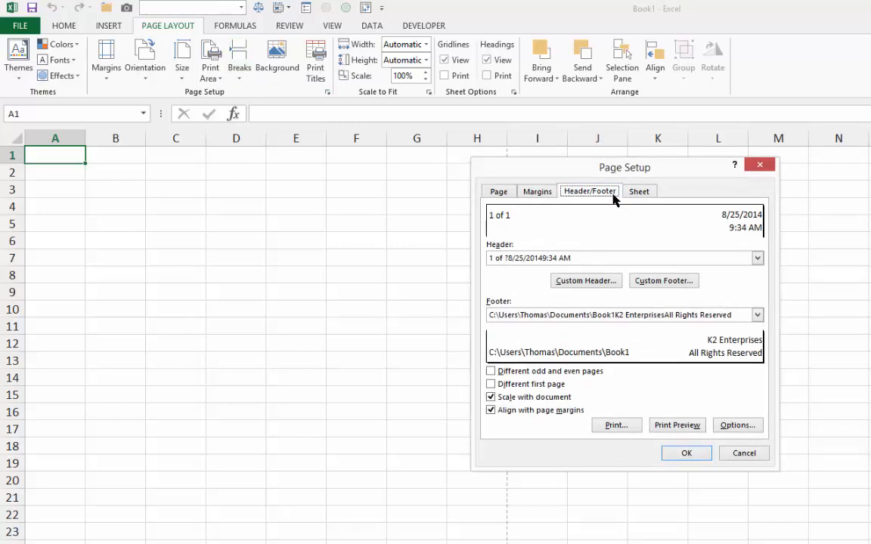